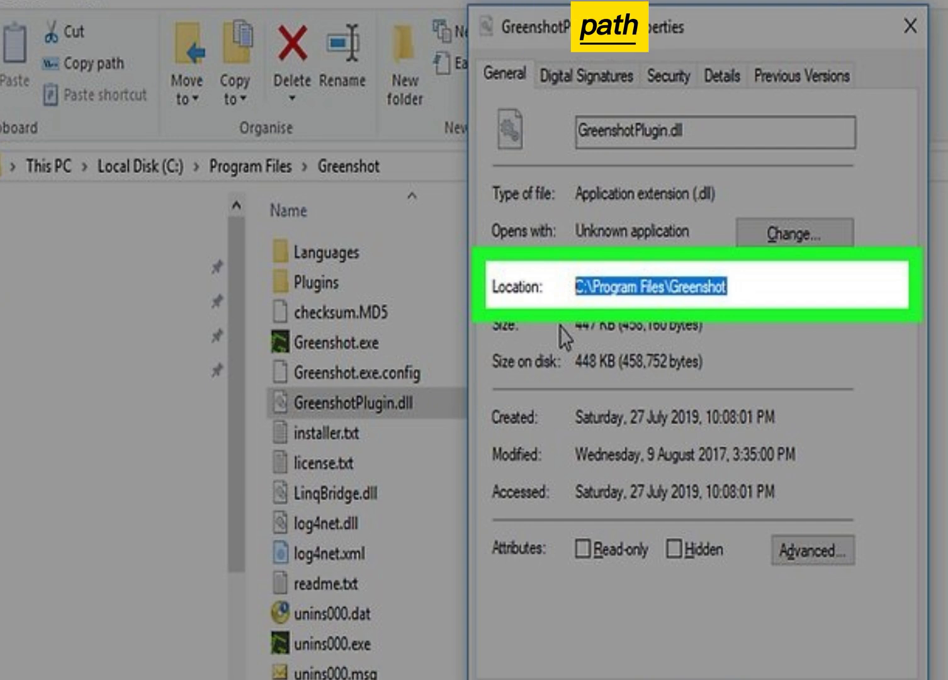
# Open the Start menu after locating GreenshotPlugin.dll in C:\Program Files\Greenshot.
pyautogui.click(87, 629)
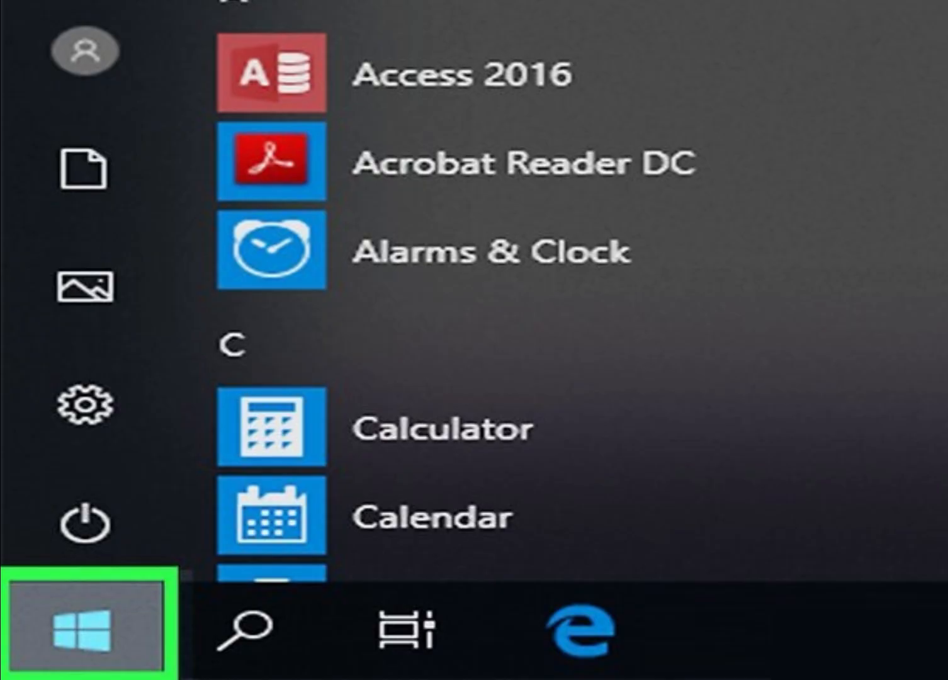
# Run Command Prompt as administrator and execute 'regsvr32 usbperf.dll' from C:\Windows\SysWOW64.
pyautogui.write('command Prompt')
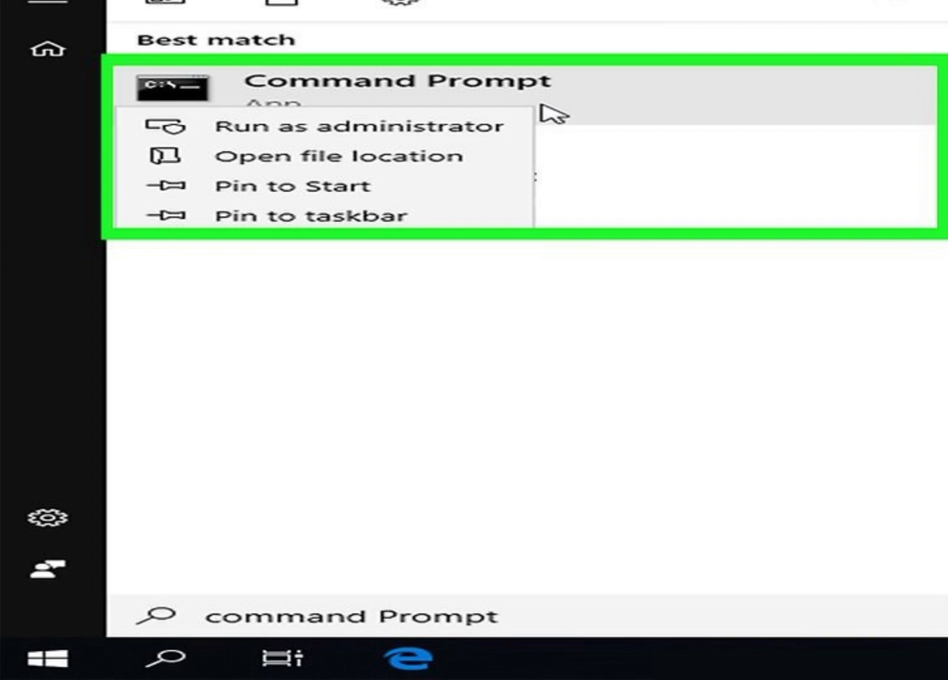
pyautogui.click(358, 125)
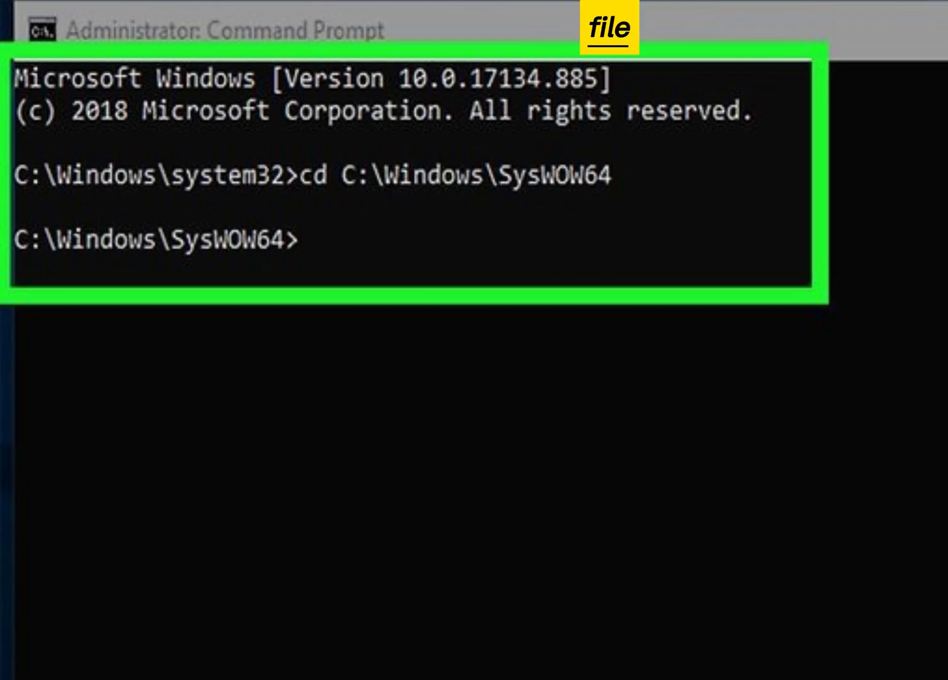
pyautogui.write('regsvr32 usbperf.dll')
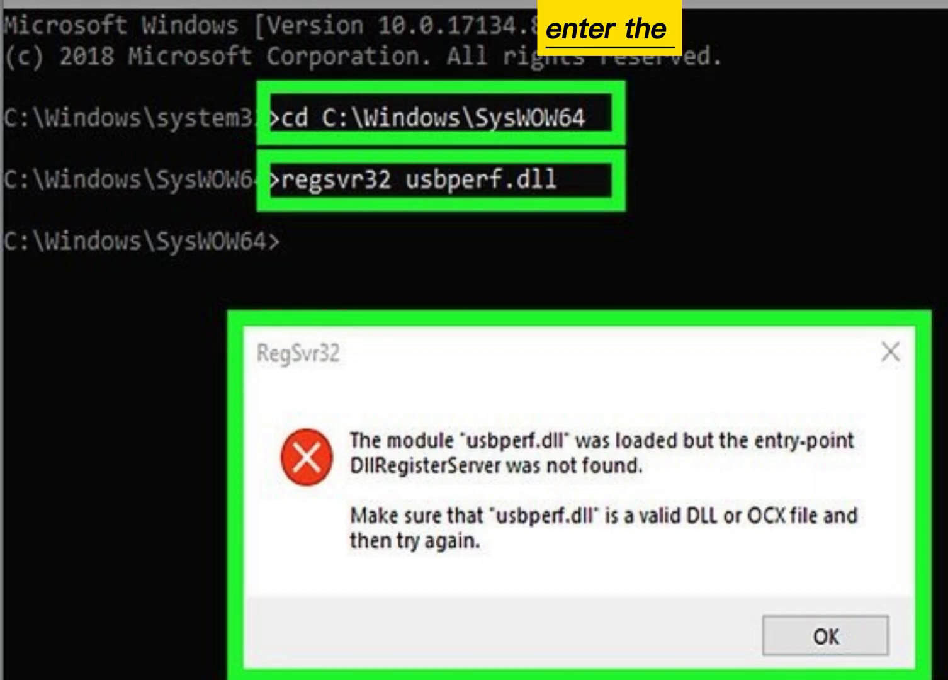